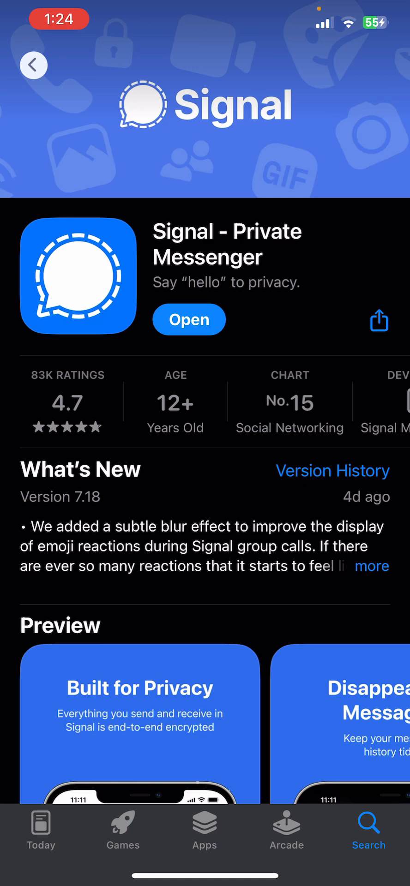
- Launch Signal from its App Store listing to the empty chats screen
{"action": "left_click", "coordinate": [188, 319]}
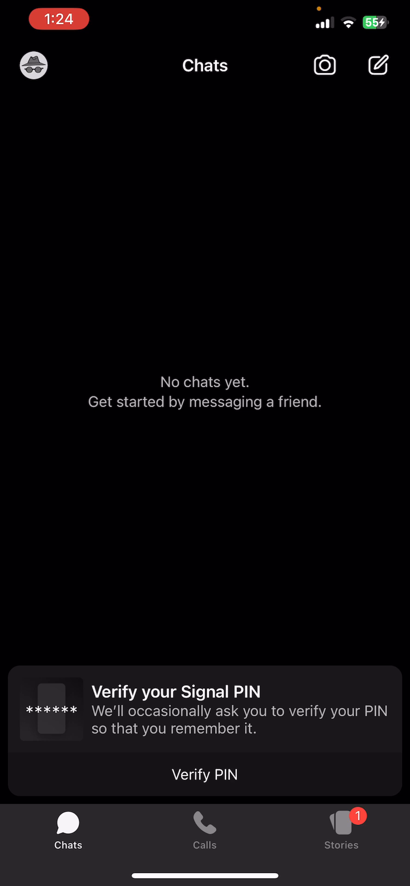
- Reach Signal's Settings list via the profile avatar menu on the chats screen
{"action": "left_click", "coordinate": [33, 68]}
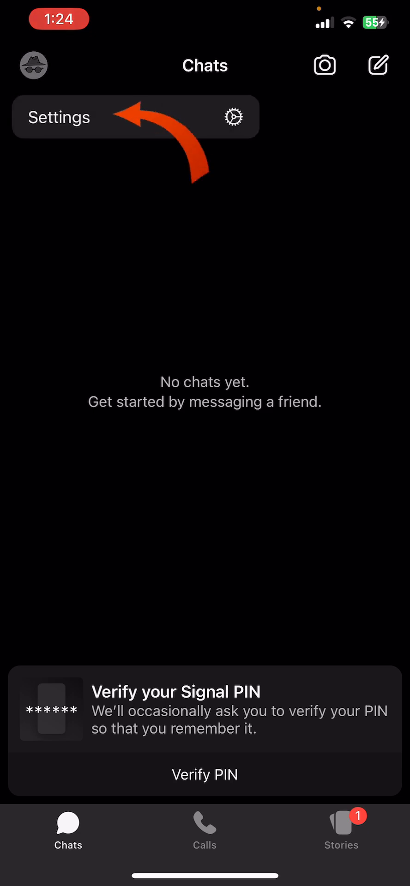
{"action": "left_click", "coordinate": [59, 116]}
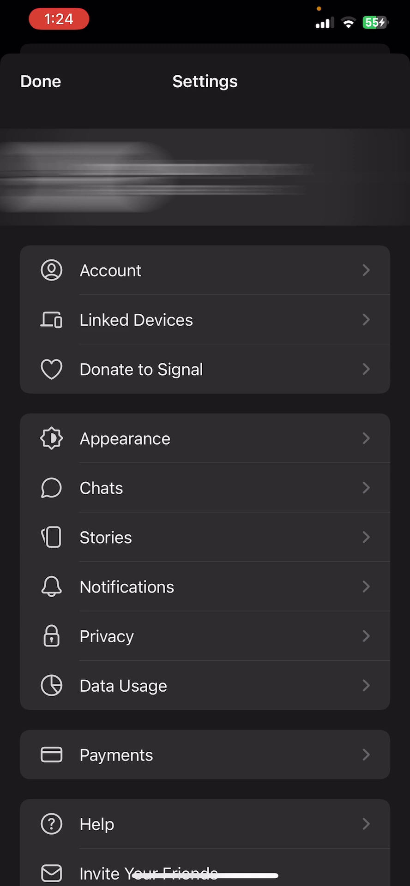
- Go through Account settings to the Delete Account phone-number confirmation screen
{"action": "left_click", "coordinate": [111, 270]}
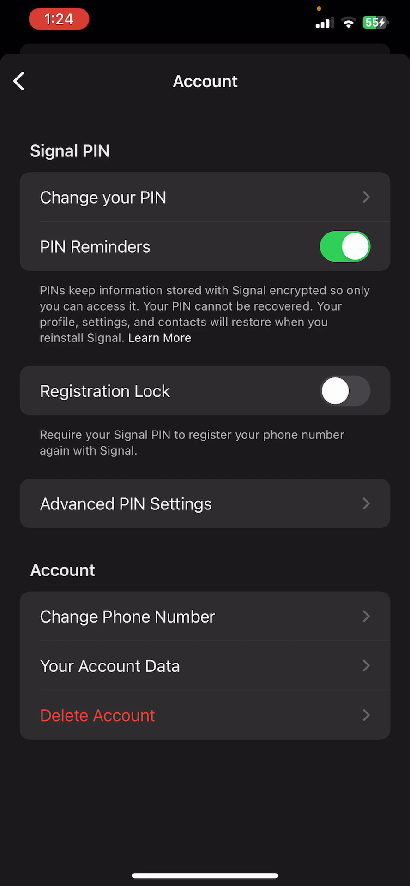
{"action": "left_click", "coordinate": [95, 715]}
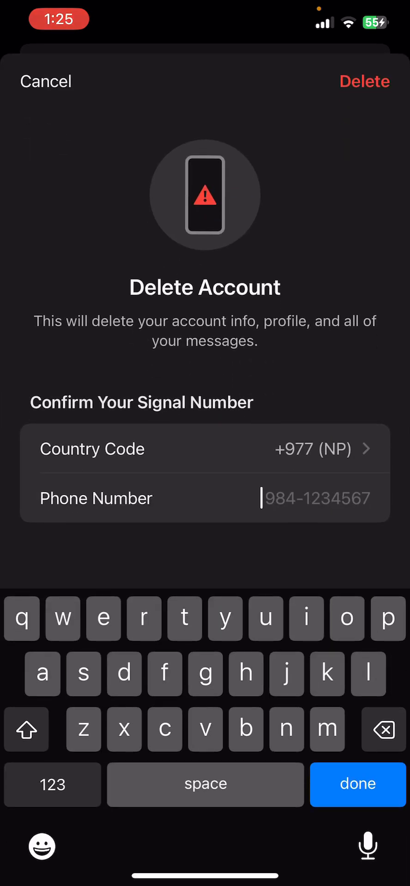